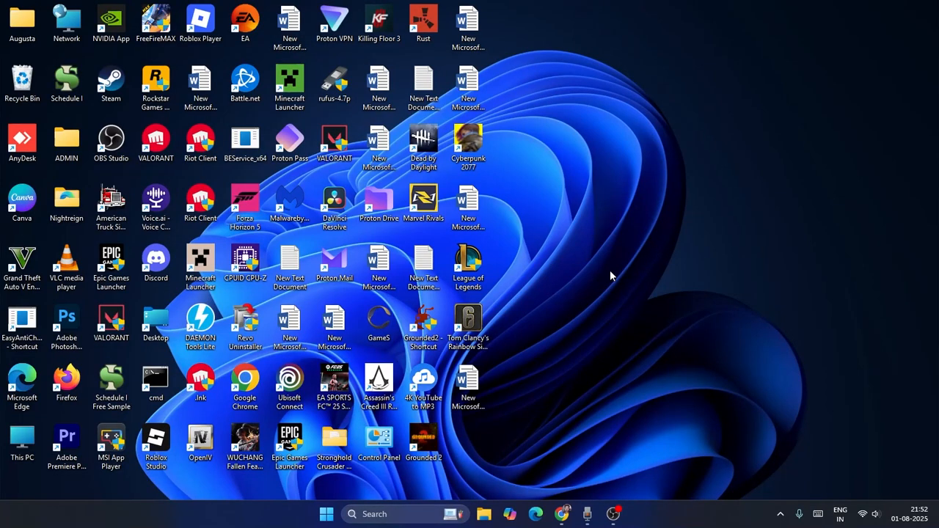
{"action": "mouse_move", "coordinate": [596, 355]}
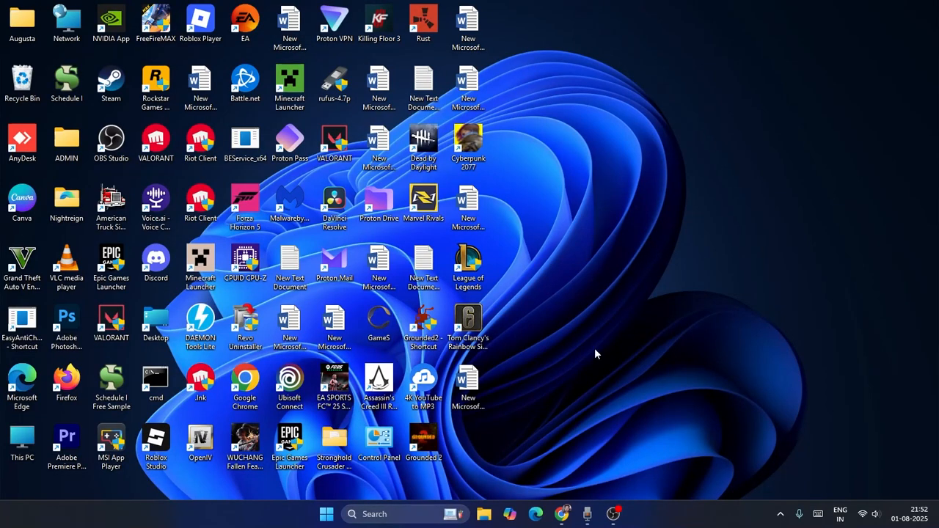
- Search Windows for 'dow' and reach File Explorer from the download results
{"action": "left_click", "coordinate": [484, 514]}
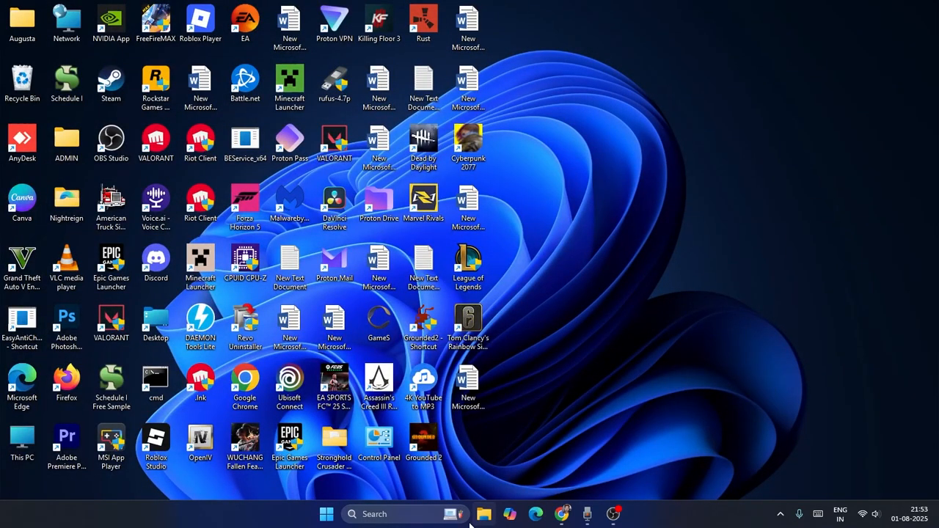
{"action": "left_click", "coordinate": [325, 513]}
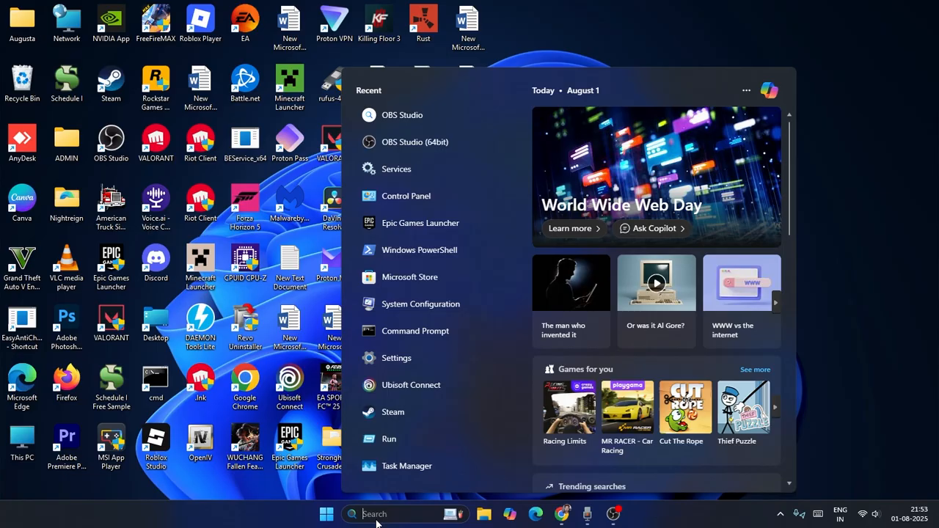
{"action": "type", "text": "download"}
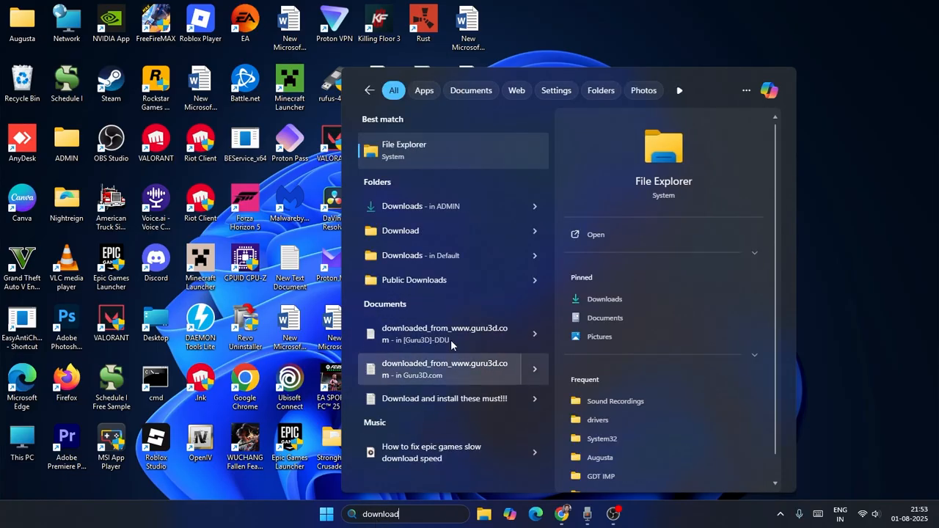
{"action": "right_click", "coordinate": [402, 206]}
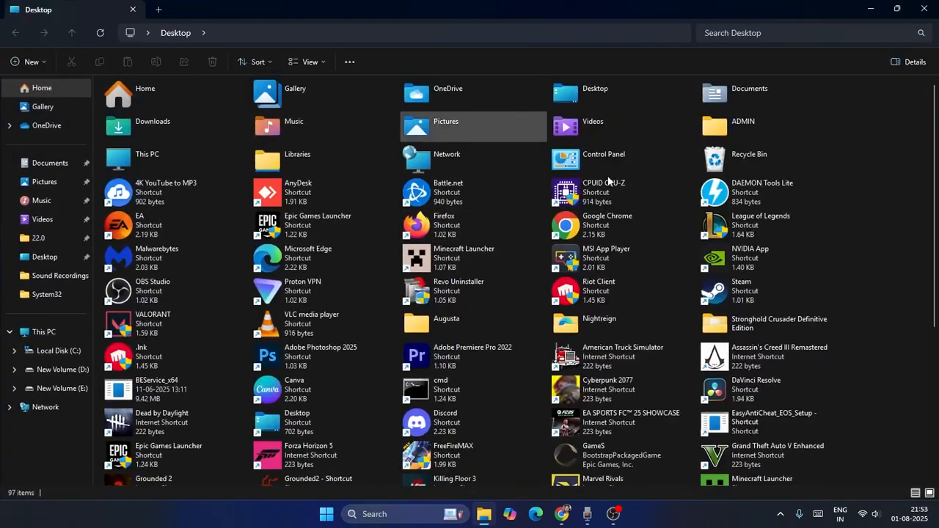
{"action": "mouse_move", "coordinate": [164, 130]}
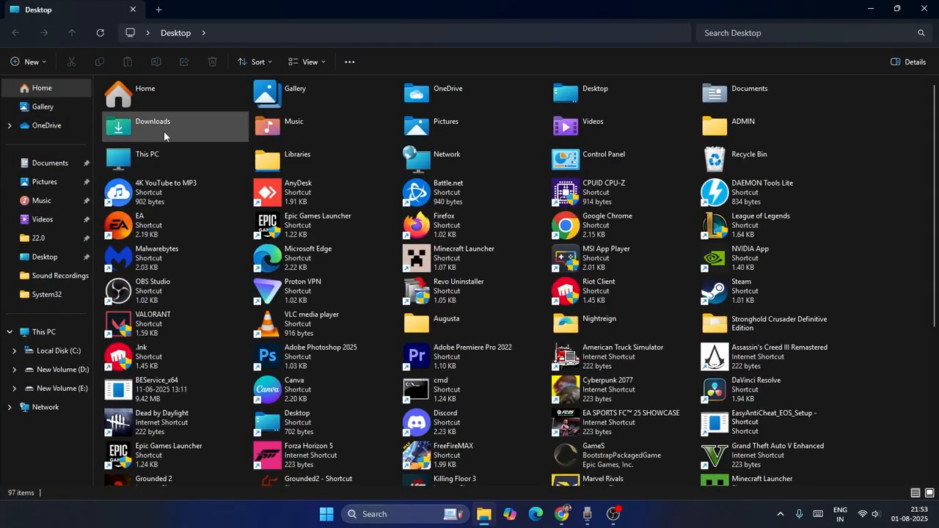
- Pin the Downloads folder to Quick access and close File Explorer
{"action": "right_click", "coordinate": [165, 132]}
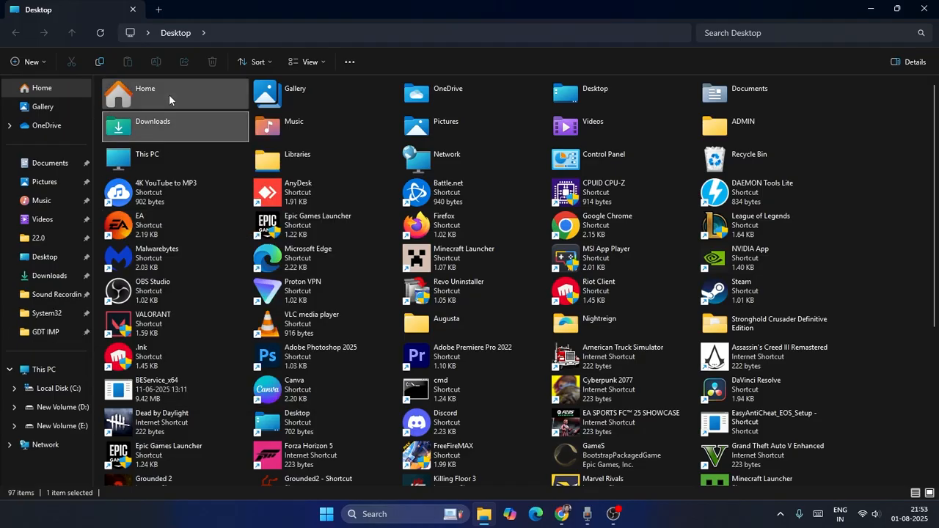
{"action": "mouse_move", "coordinate": [49, 275]}
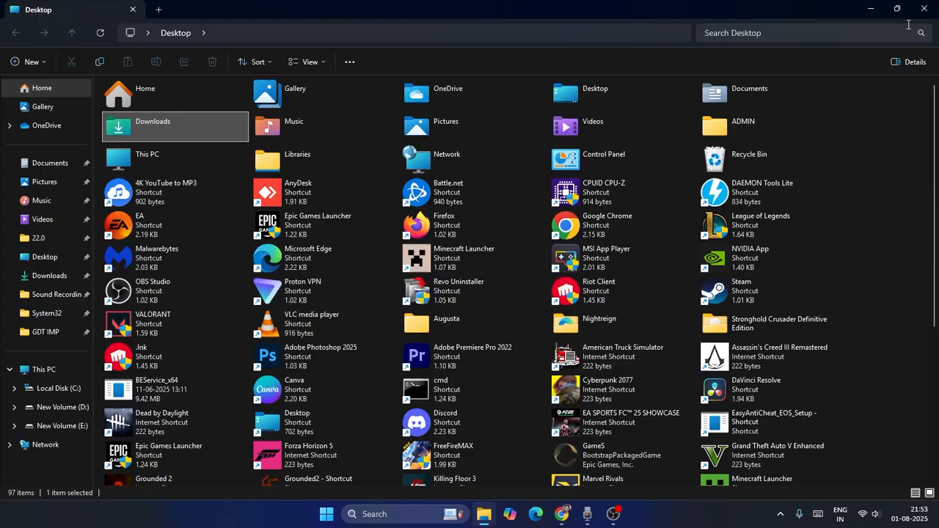
{"action": "left_click", "coordinate": [924, 9]}
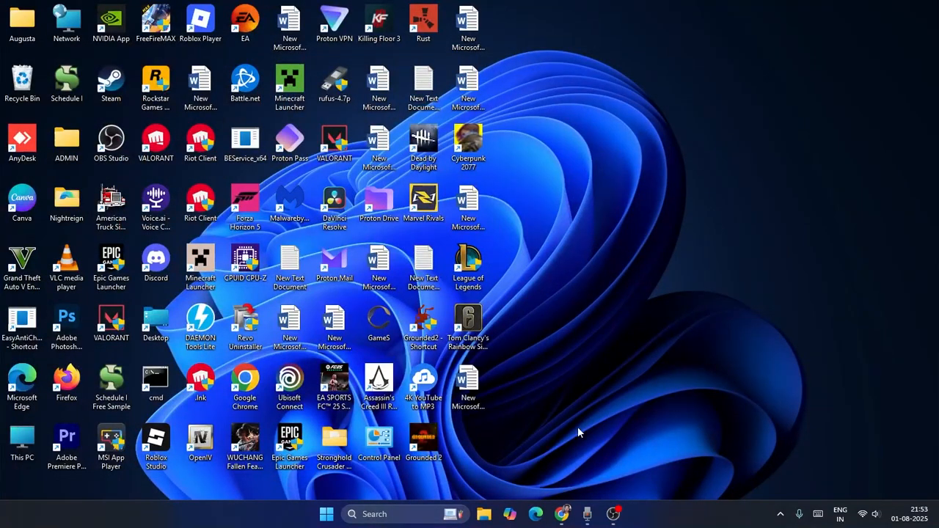
- Switch to Chrome and reach the Settings page from a new empty tab via the menu
{"action": "left_click", "coordinate": [561, 513]}
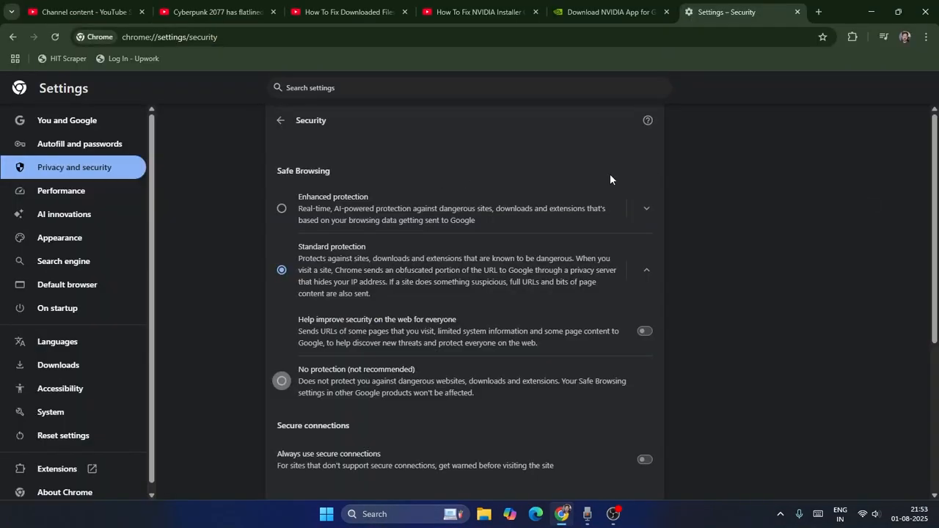
{"action": "left_click", "coordinate": [13, 37]}
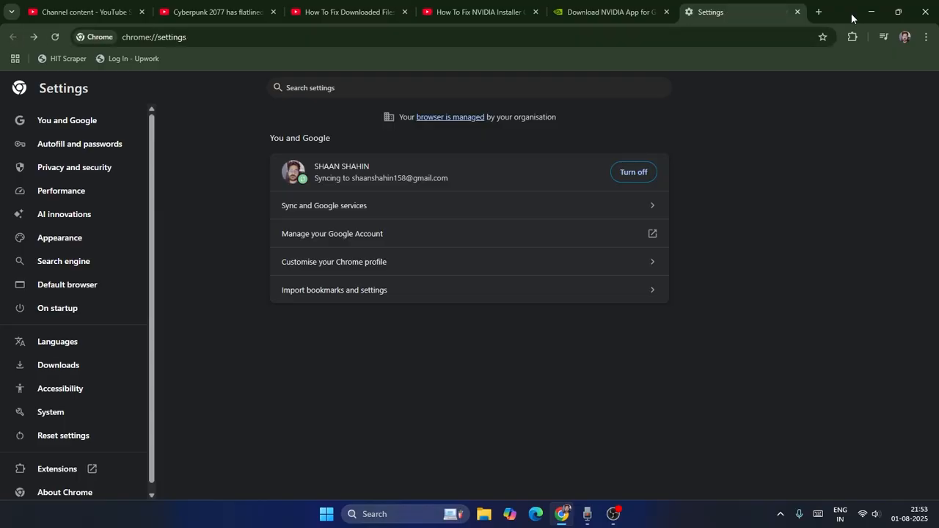
{"action": "left_click", "coordinate": [817, 12]}
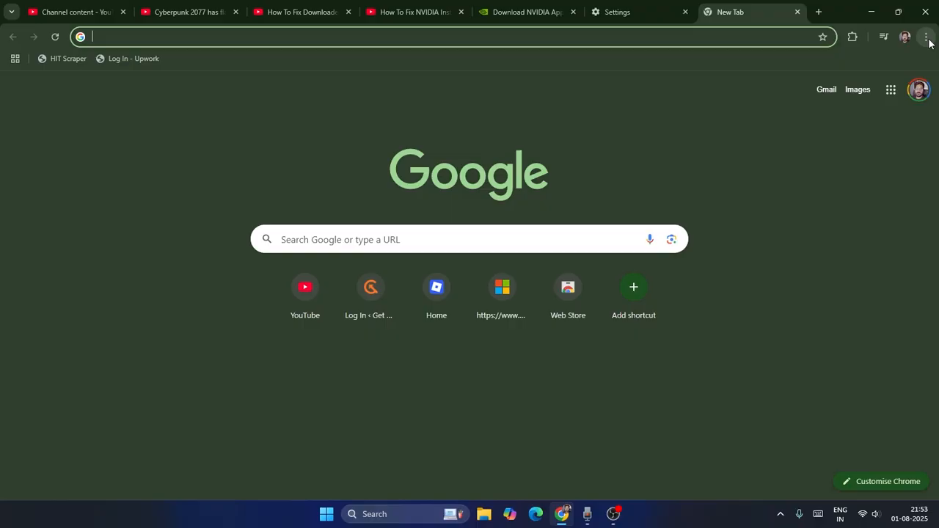
{"action": "left_click", "coordinate": [926, 37]}
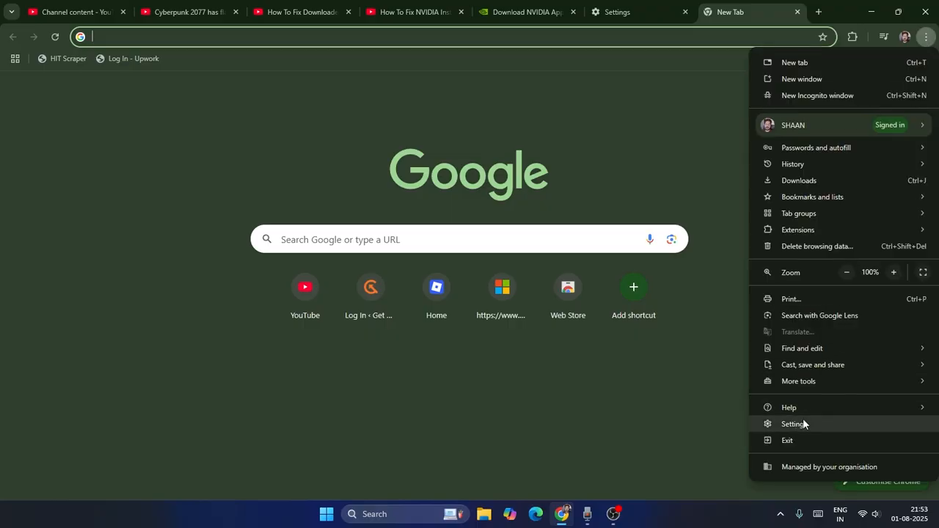
{"action": "left_click", "coordinate": [793, 424]}
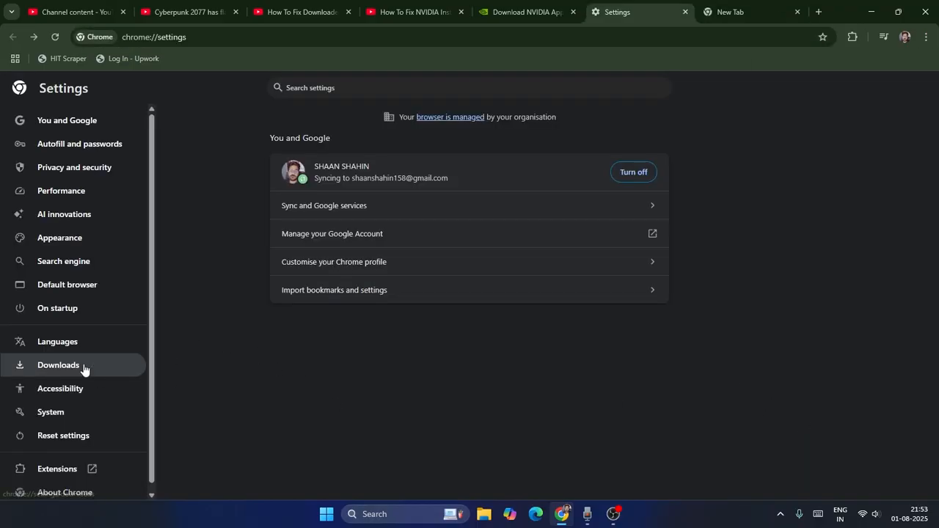
- Review Downloads settings, toggling 'Ask where to save each file' on then off, and close the empty tab
{"action": "left_click", "coordinate": [58, 365]}
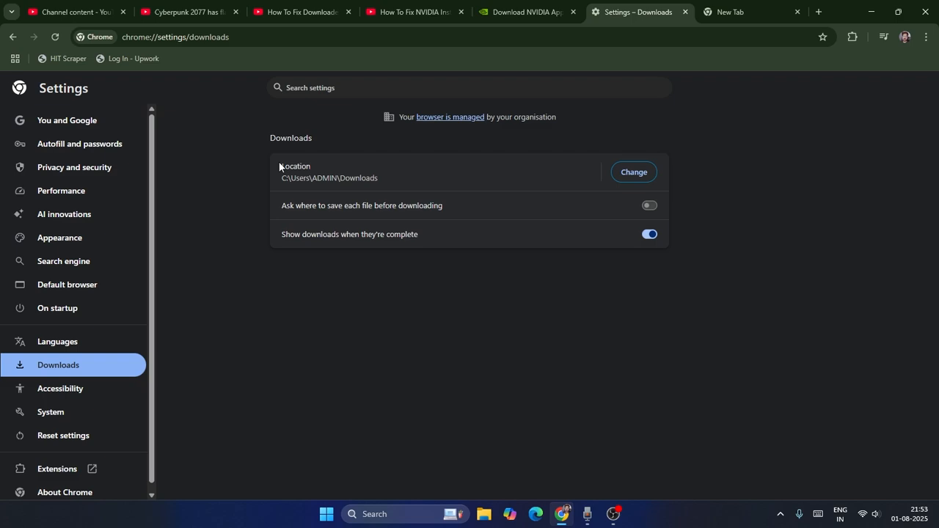
{"action": "double_click", "coordinate": [295, 166]}
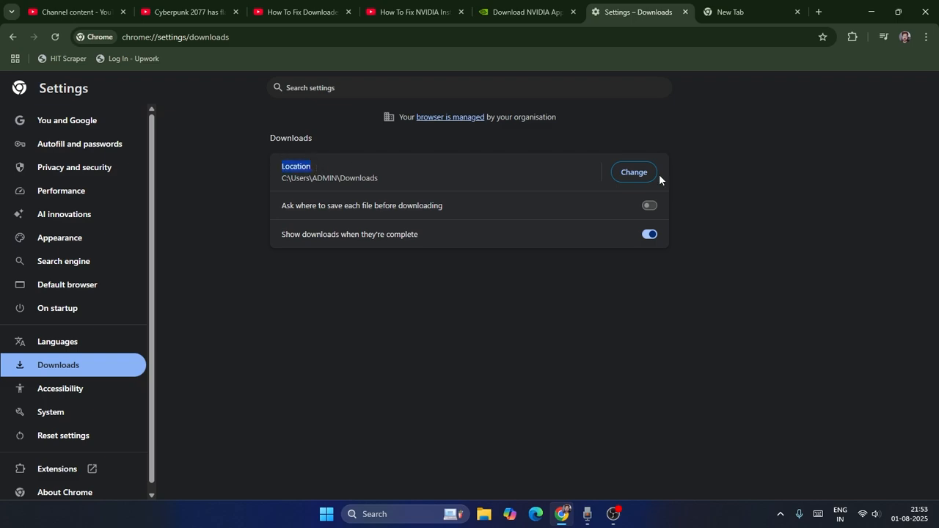
{"action": "mouse_move", "coordinate": [400, 184]}
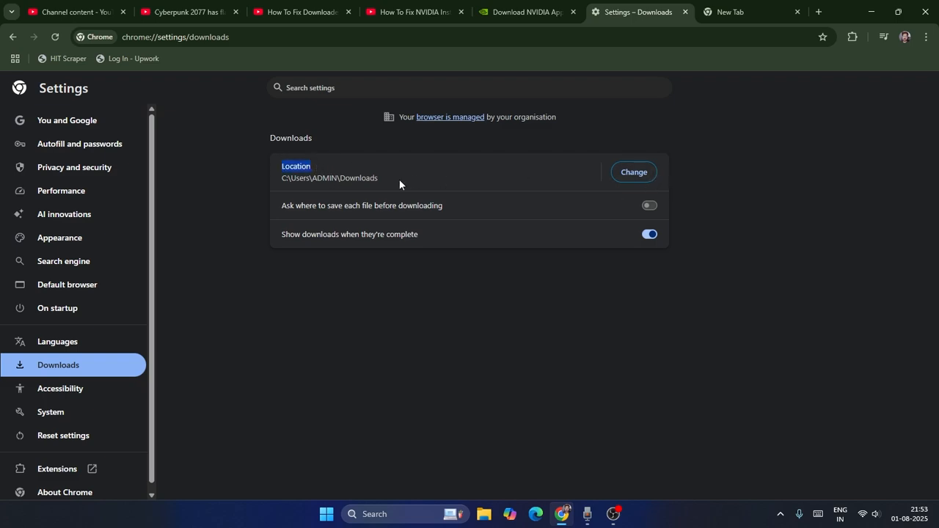
{"action": "left_click", "coordinate": [633, 172]}
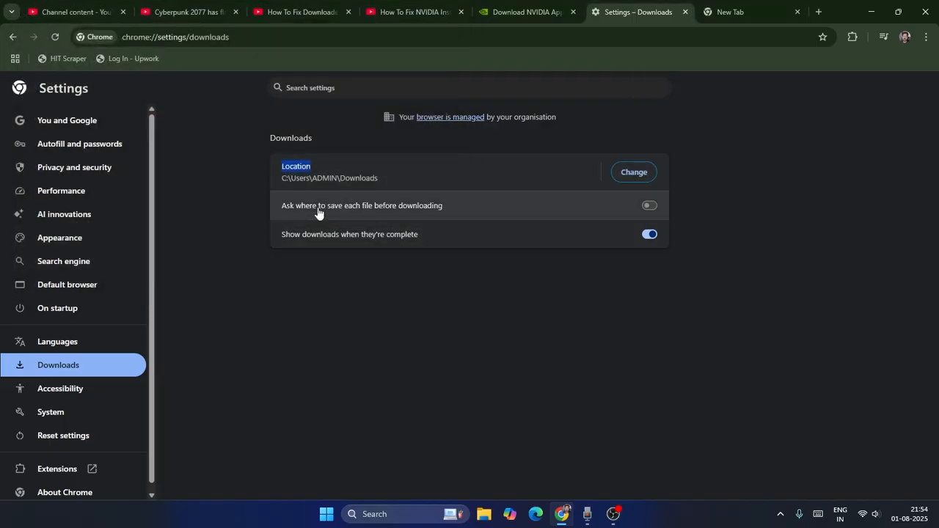
{"action": "mouse_move", "coordinate": [353, 213]}
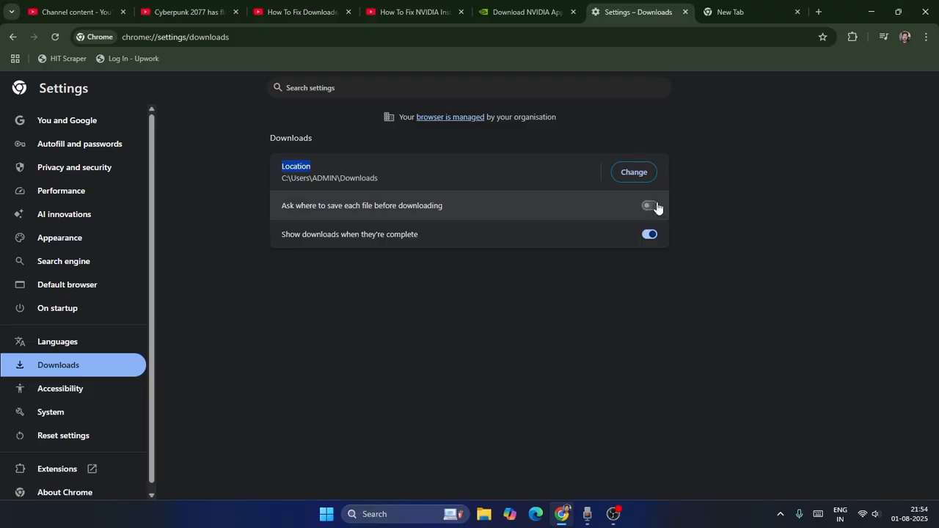
{"action": "left_click", "coordinate": [648, 206]}
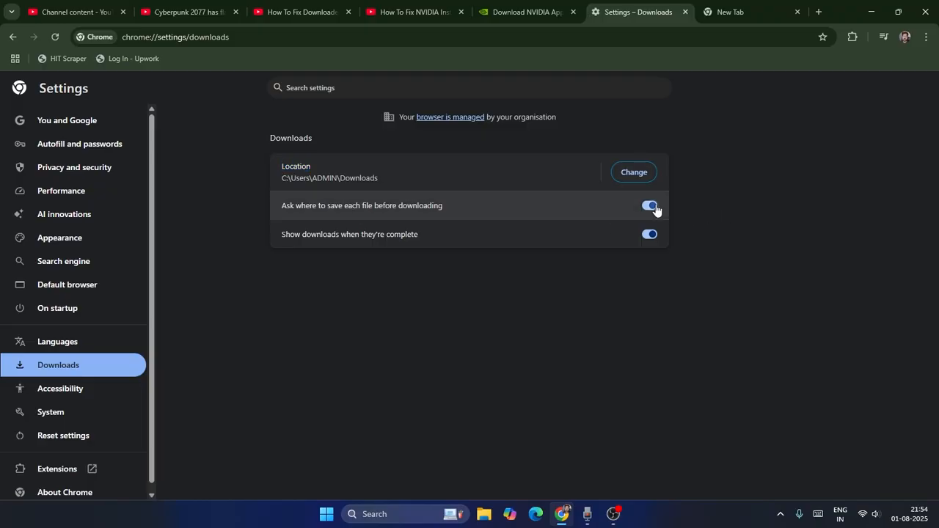
{"action": "left_click", "coordinate": [649, 206]}
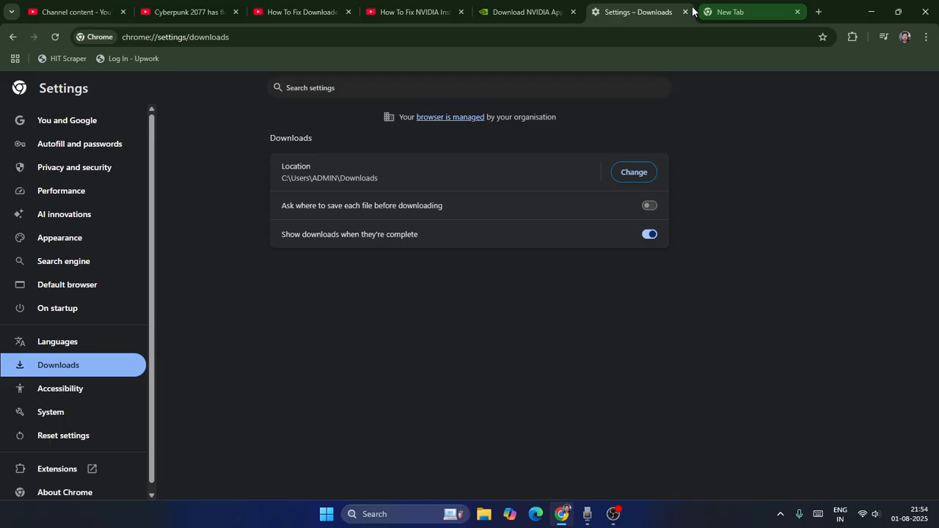
{"action": "left_click", "coordinate": [797, 11]}
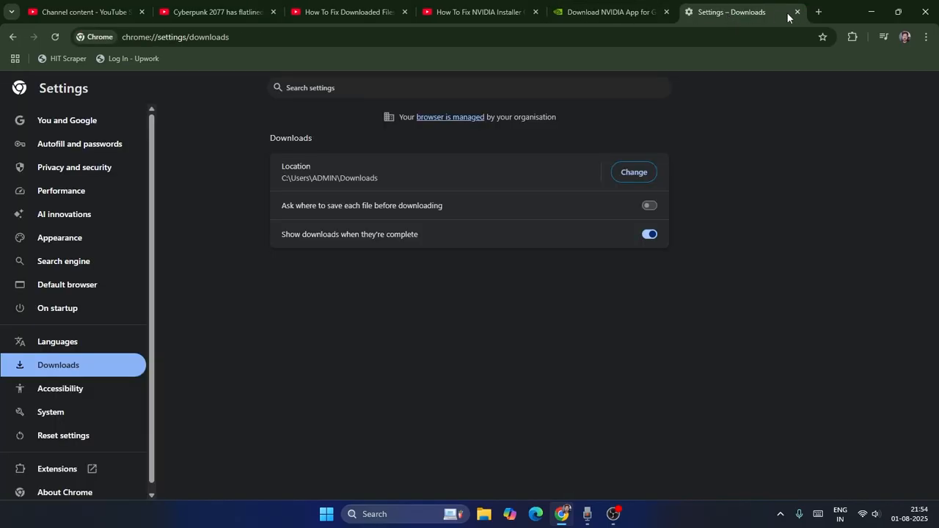
{"action": "mouse_move", "coordinate": [106, 119]}
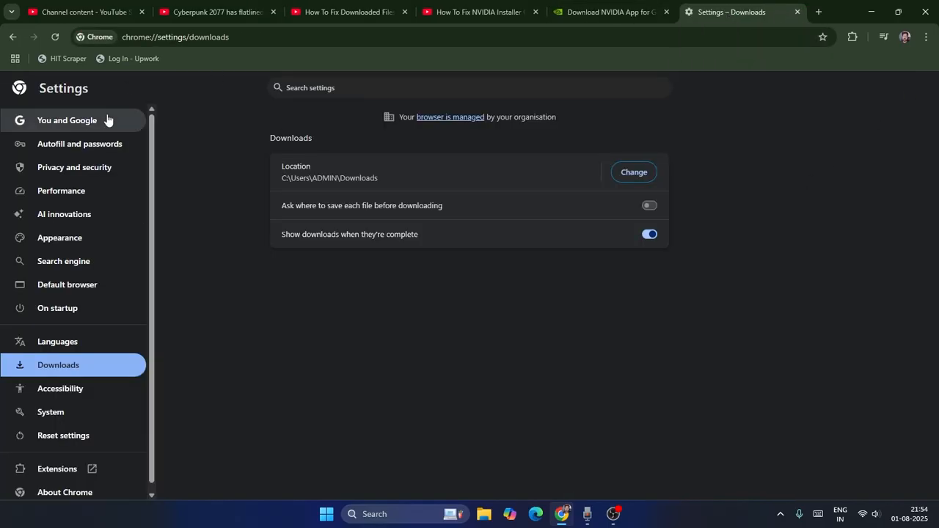
{"action": "mouse_move", "coordinate": [801, 110]}
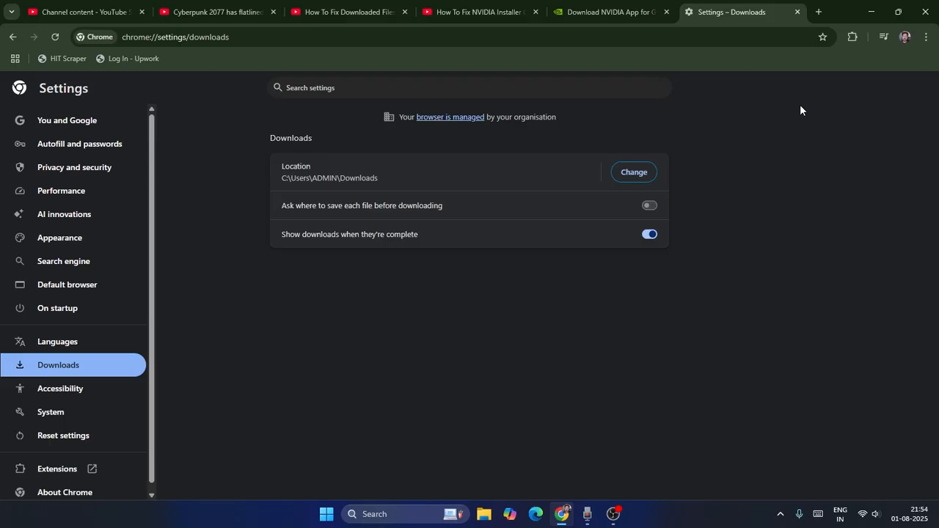
- In Security settings choose 'No protection' for Safe Browsing and confirm turning it off
{"action": "left_click", "coordinate": [74, 166]}
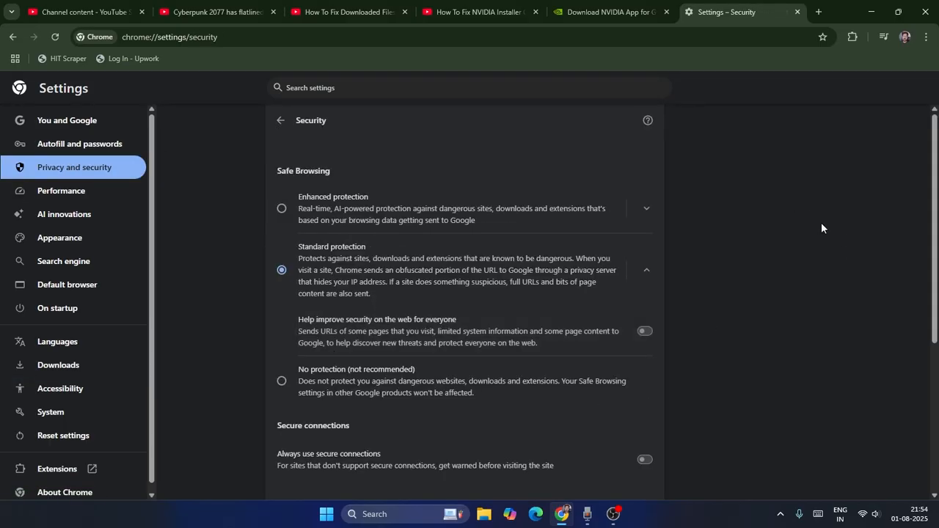
{"action": "double_click", "coordinate": [303, 171]}
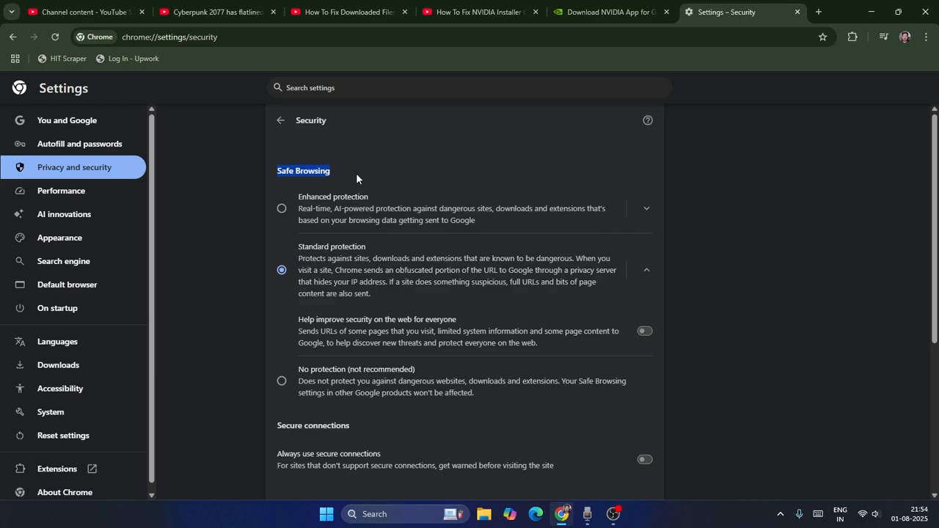
{"action": "mouse_move", "coordinate": [339, 264]}
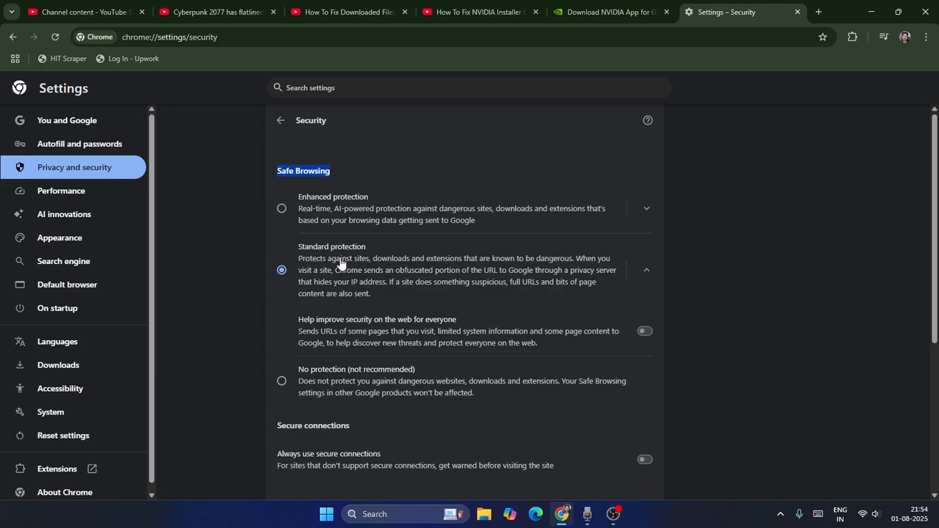
{"action": "mouse_move", "coordinate": [286, 385]}
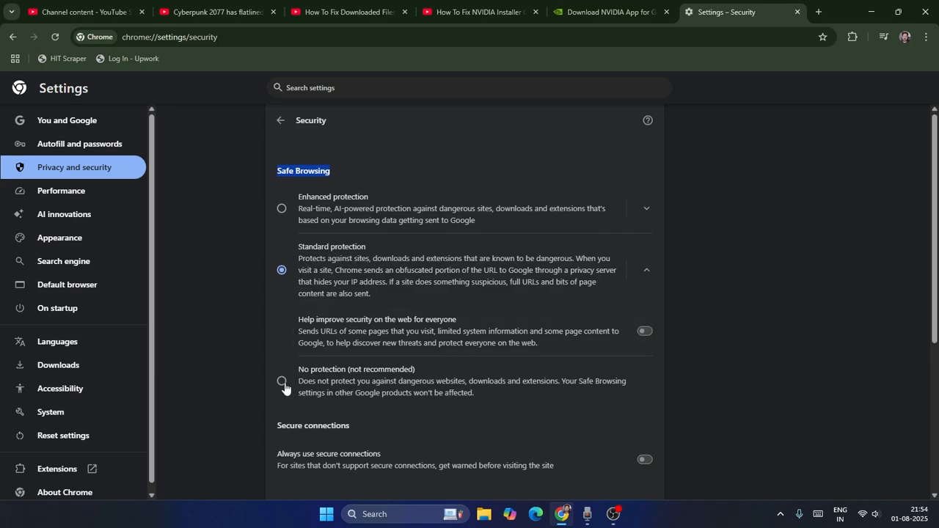
{"action": "left_click", "coordinate": [282, 383]}
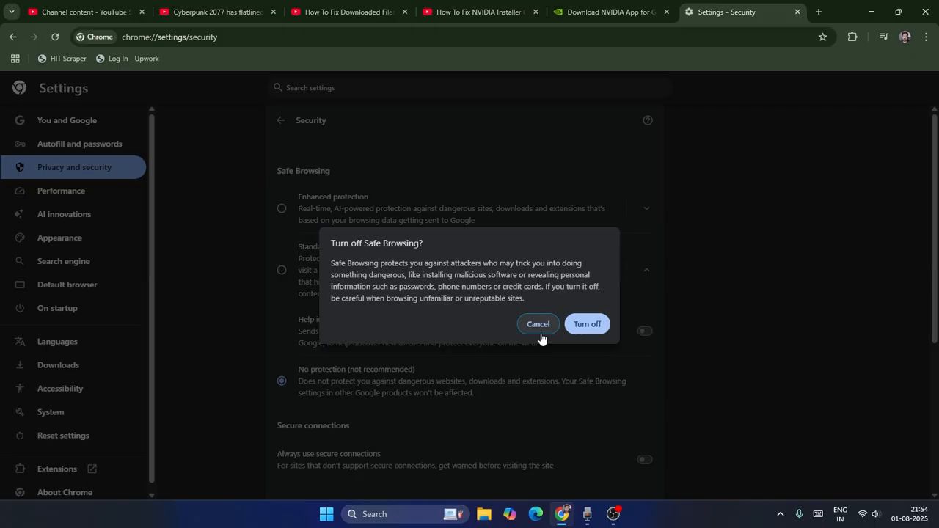
{"action": "left_click", "coordinate": [646, 11]}
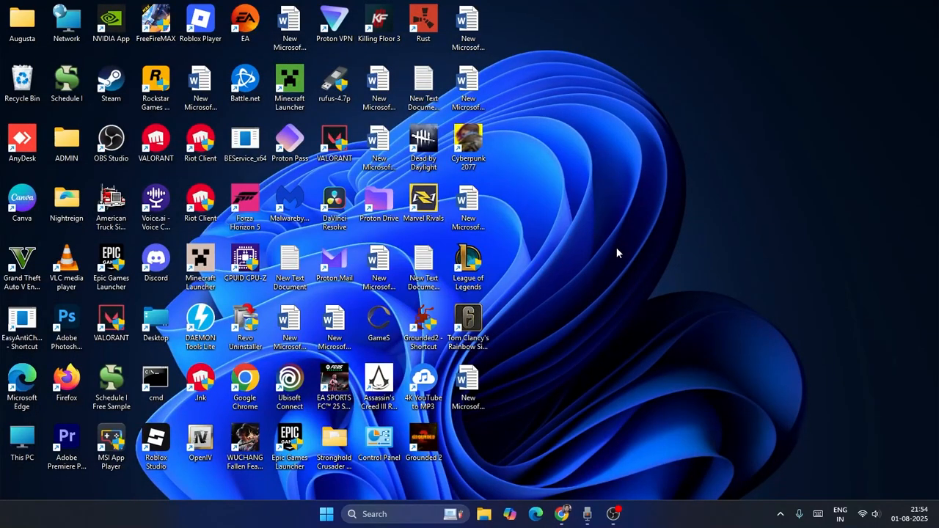
{"action": "mouse_move", "coordinate": [604, 221]}
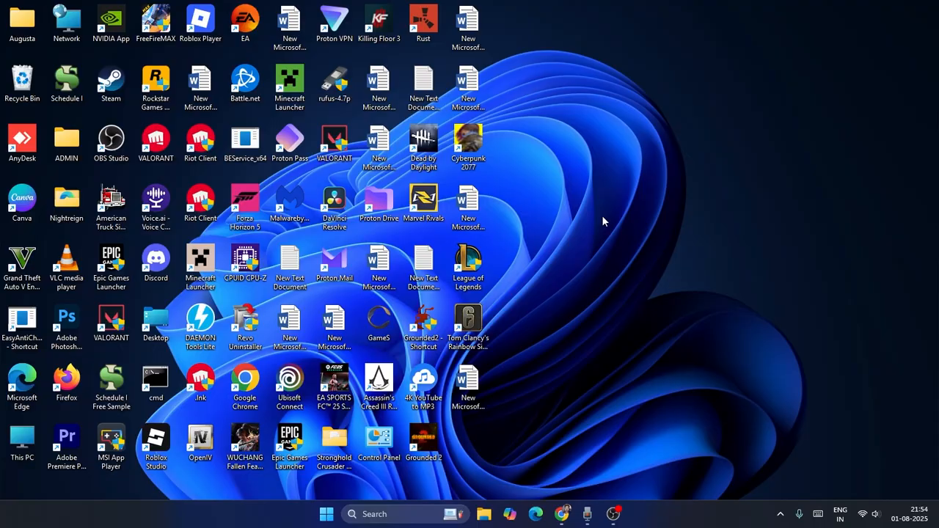
{"action": "mouse_move", "coordinate": [670, 165]}
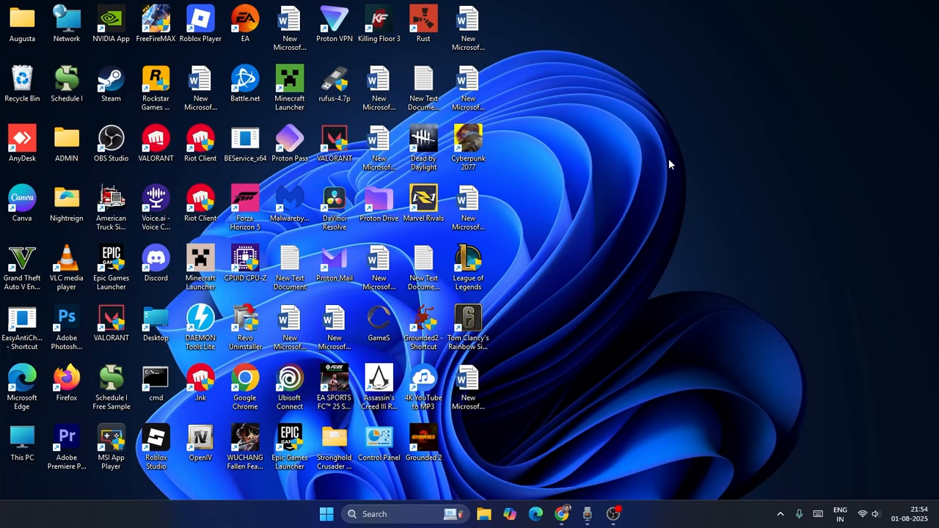
{"action": "mouse_move", "coordinate": [646, 152]}
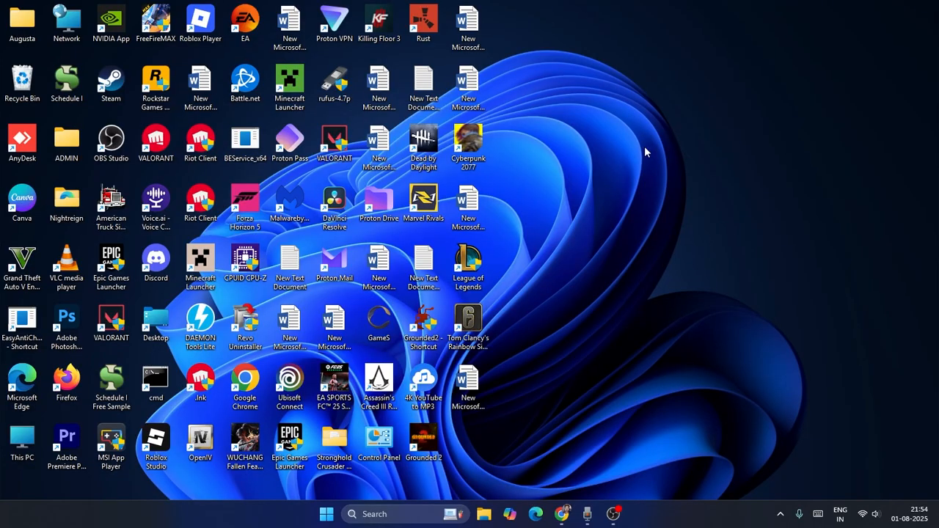